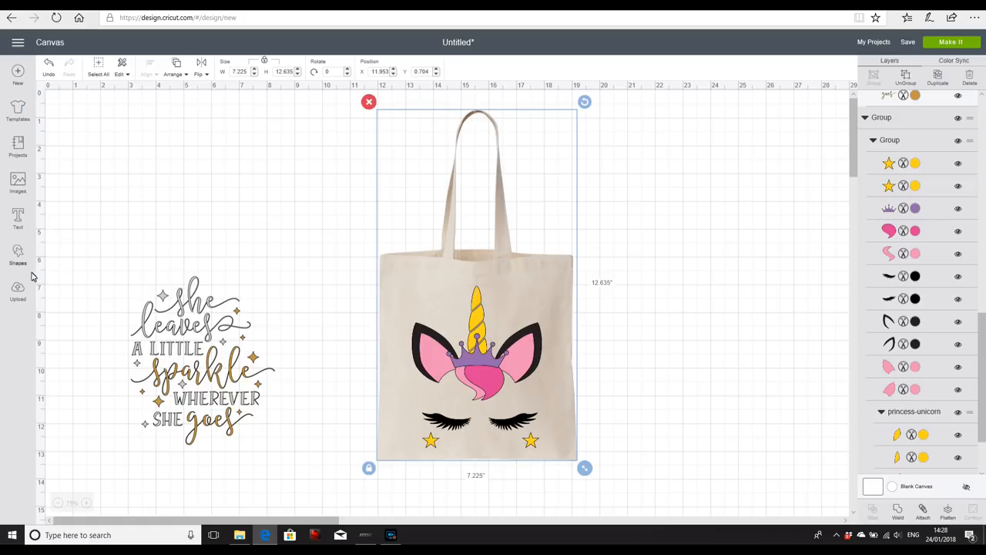
- Upload a new image by browsing Pictures and opening the 'makeup' bag photo
{"action": "left_click", "coordinate": [17, 288]}
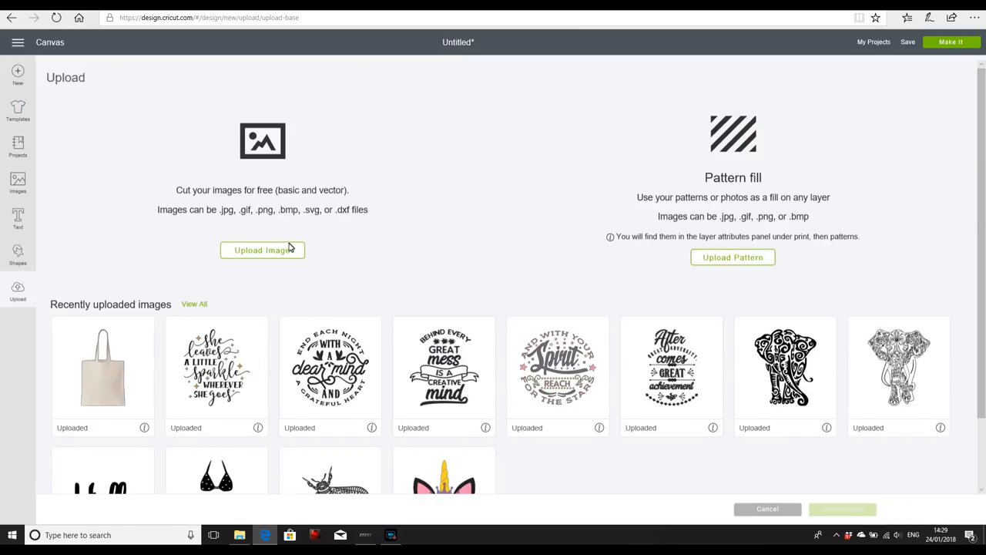
{"action": "mouse_move", "coordinate": [281, 256]}
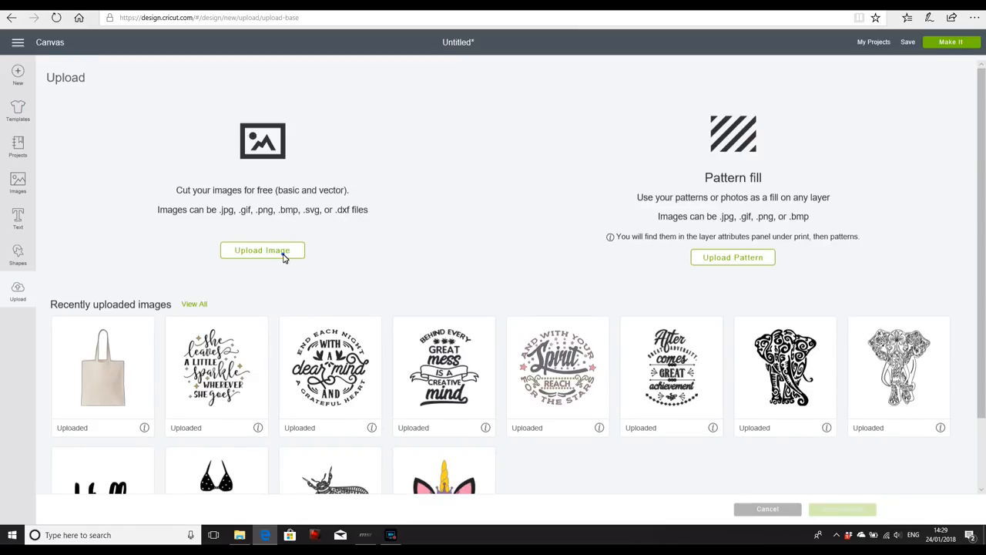
{"action": "left_click", "coordinate": [262, 249]}
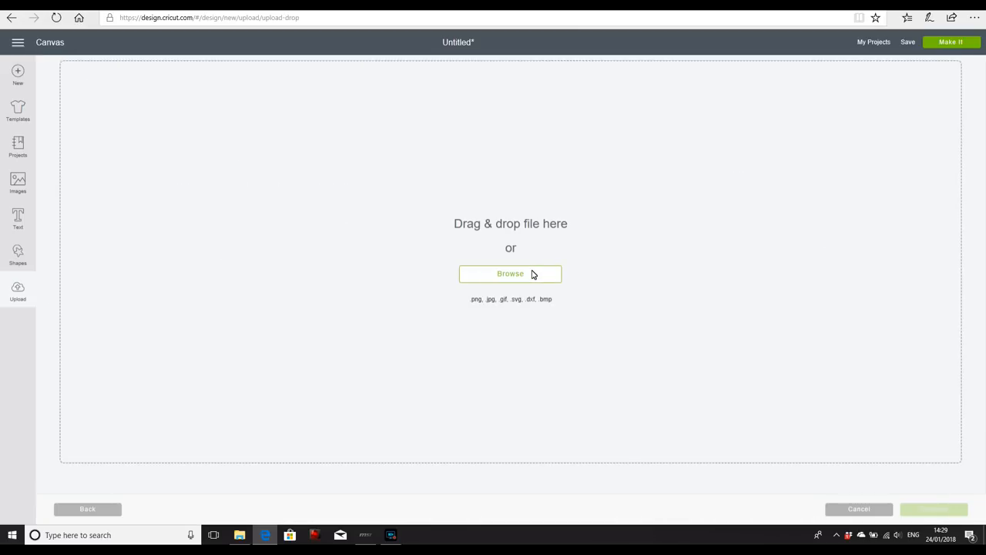
{"action": "left_click", "coordinate": [510, 273]}
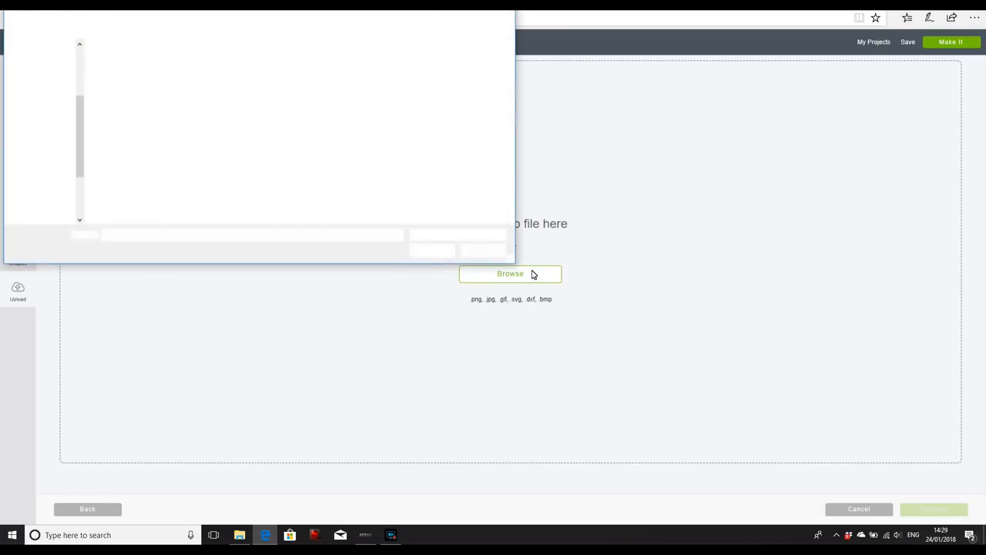
{"action": "left_click", "coordinate": [510, 273]}
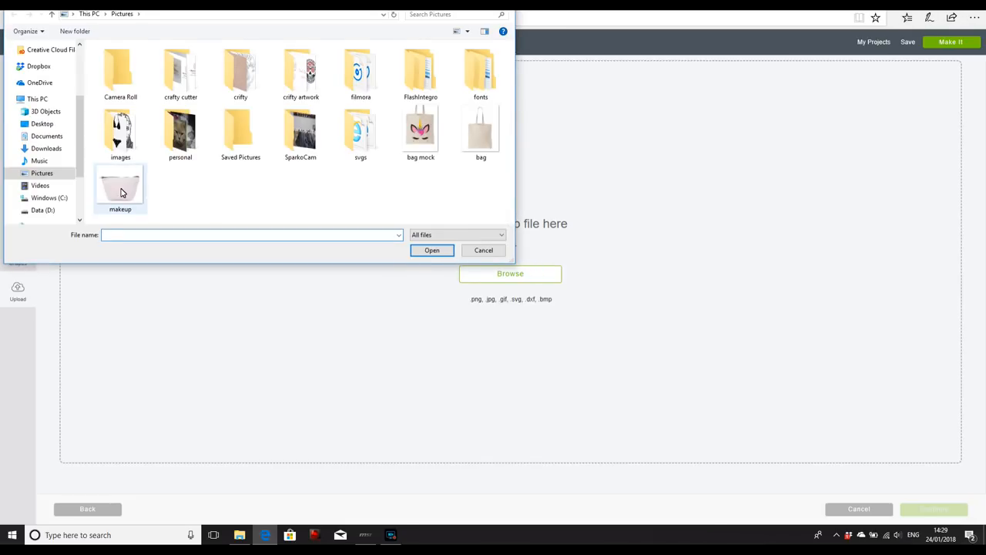
{"action": "left_click", "coordinate": [120, 187]}
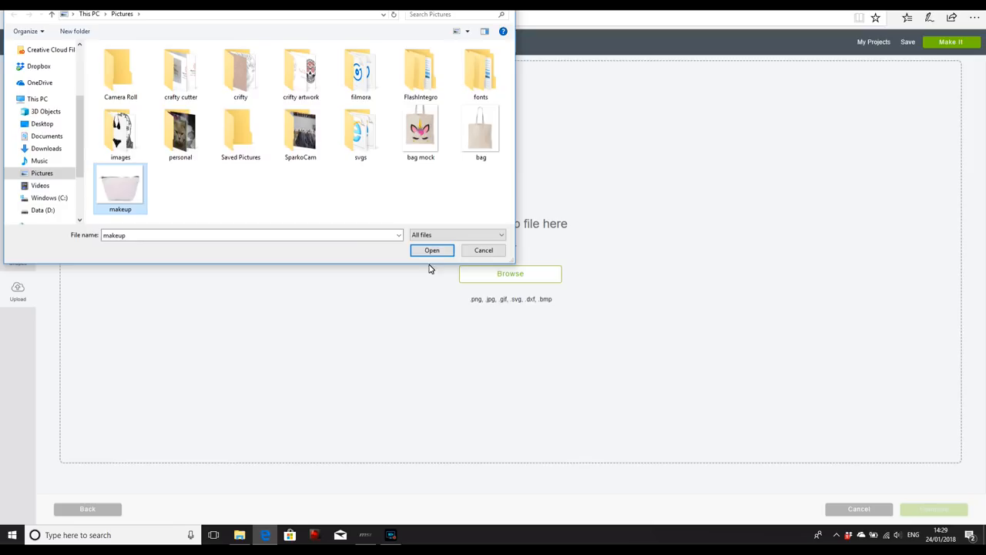
{"action": "mouse_move", "coordinate": [441, 253]}
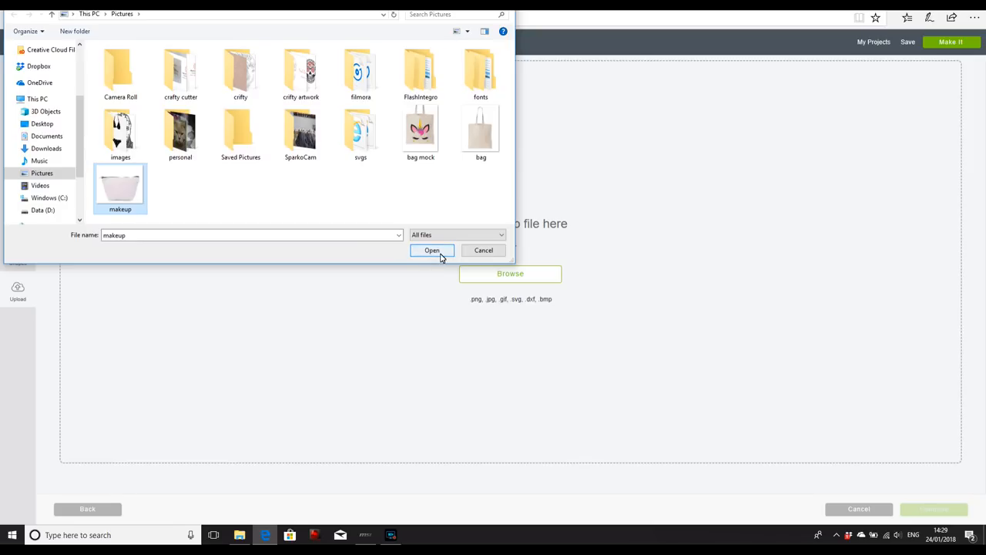
{"action": "left_click", "coordinate": [431, 249]}
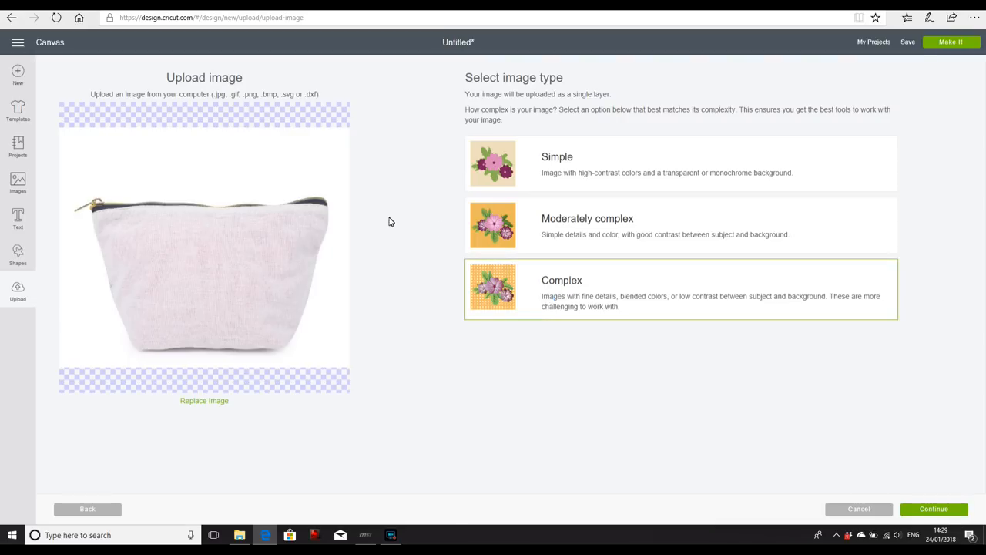
{"action": "mouse_move", "coordinate": [293, 266]}
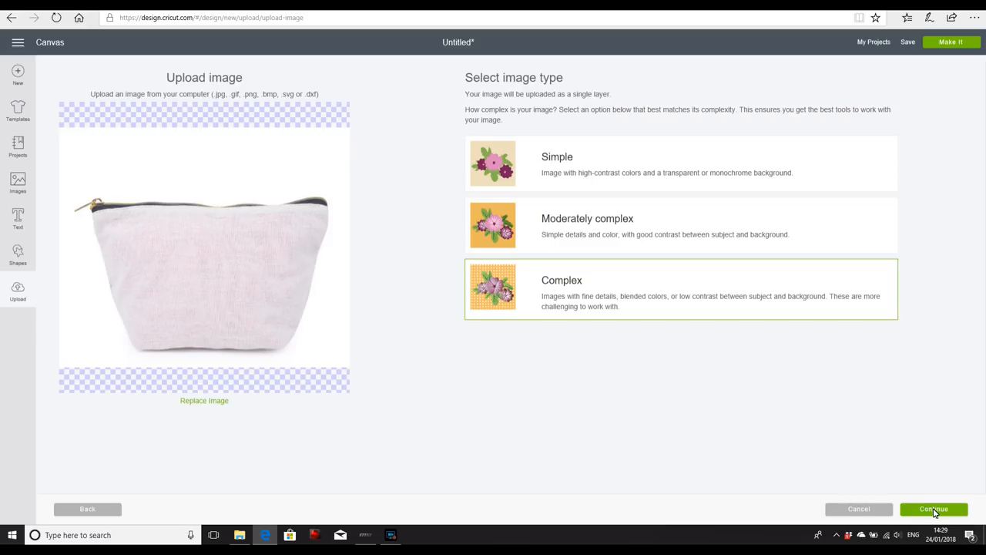
- Choose the Complex image type and accept the bag with its white background erased
{"action": "left_click", "coordinate": [933, 508]}
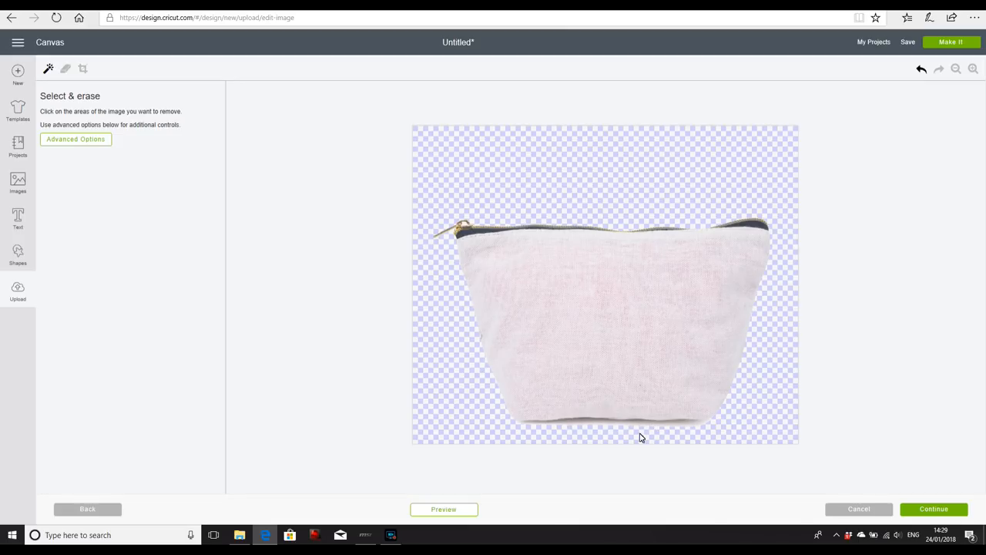
{"action": "mouse_move", "coordinate": [620, 425]}
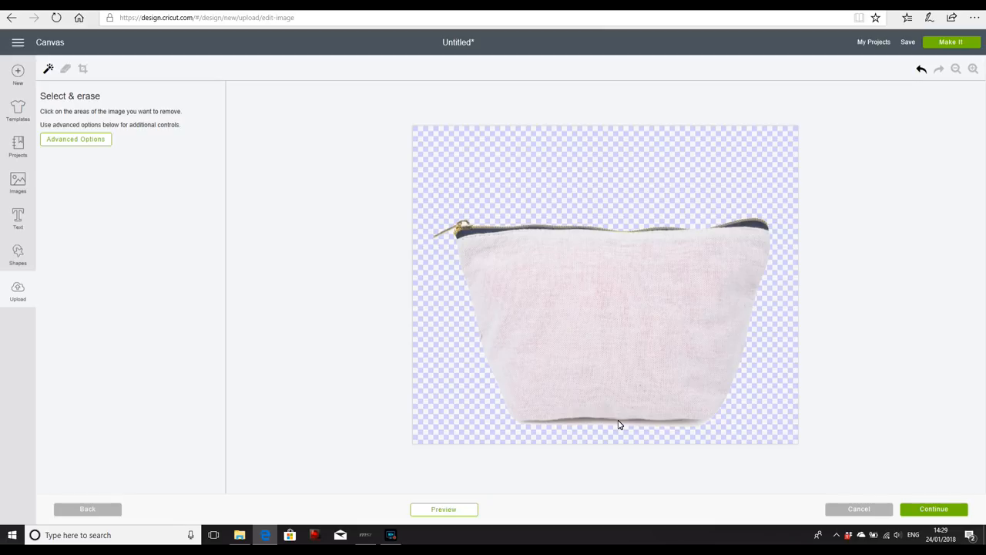
{"action": "mouse_move", "coordinate": [773, 392]}
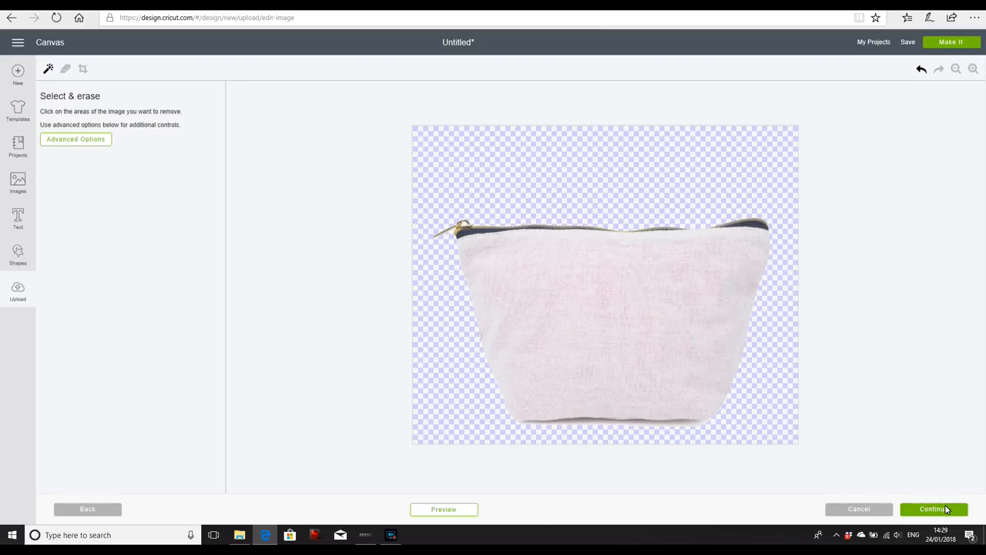
{"action": "left_click", "coordinate": [934, 509]}
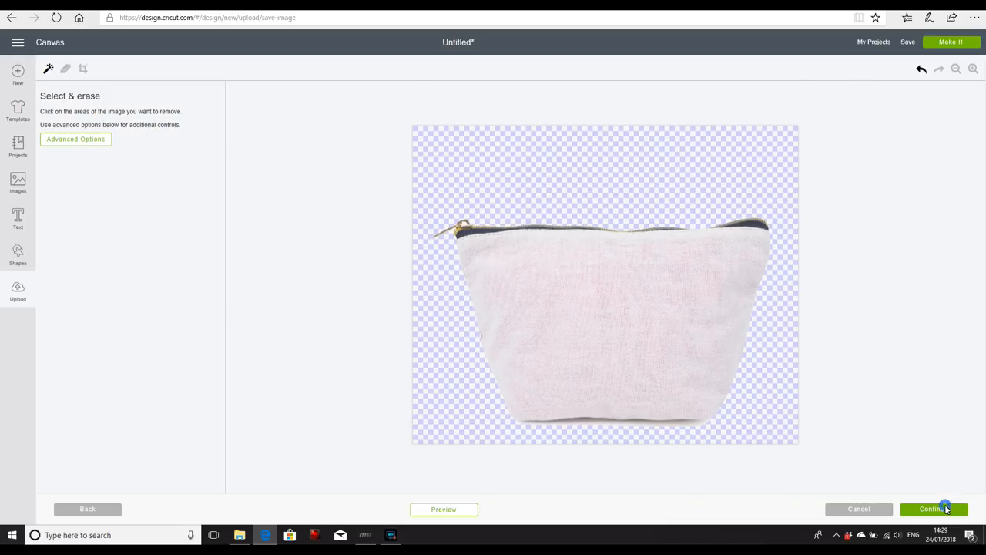
- Save 'makeup' as a print then cut image, then insert its thumbnail onto the canvas
{"action": "left_click", "coordinate": [933, 508]}
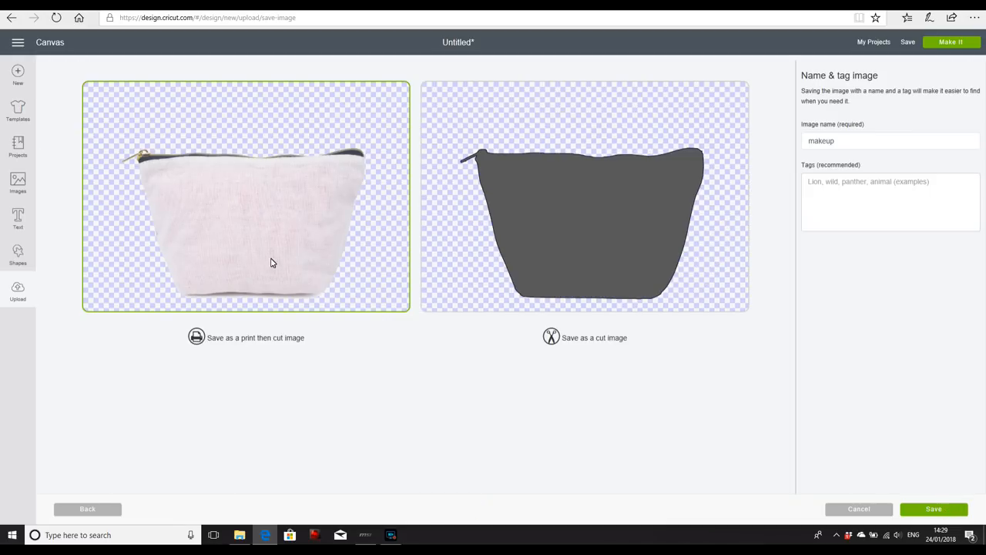
{"action": "mouse_move", "coordinate": [269, 253]}
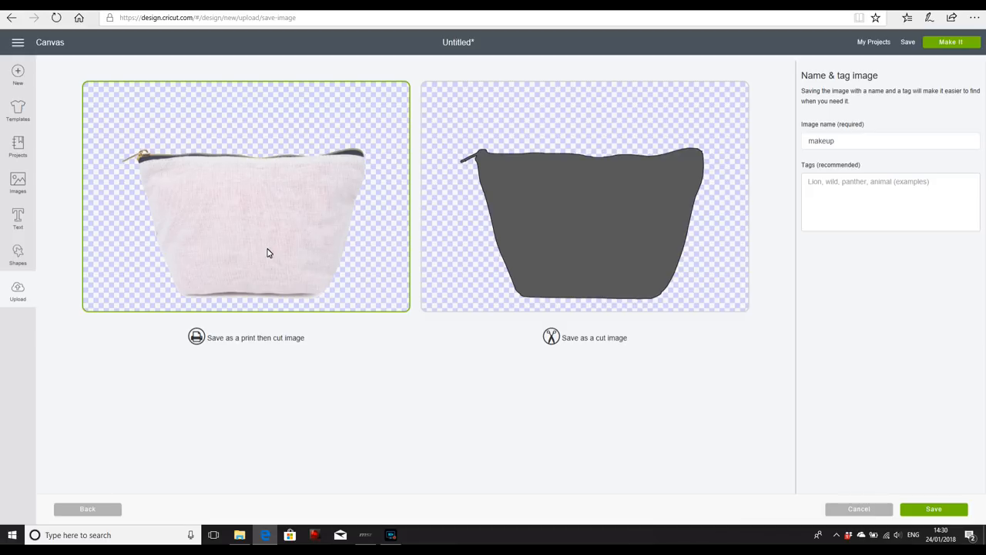
{"action": "mouse_move", "coordinate": [298, 248]}
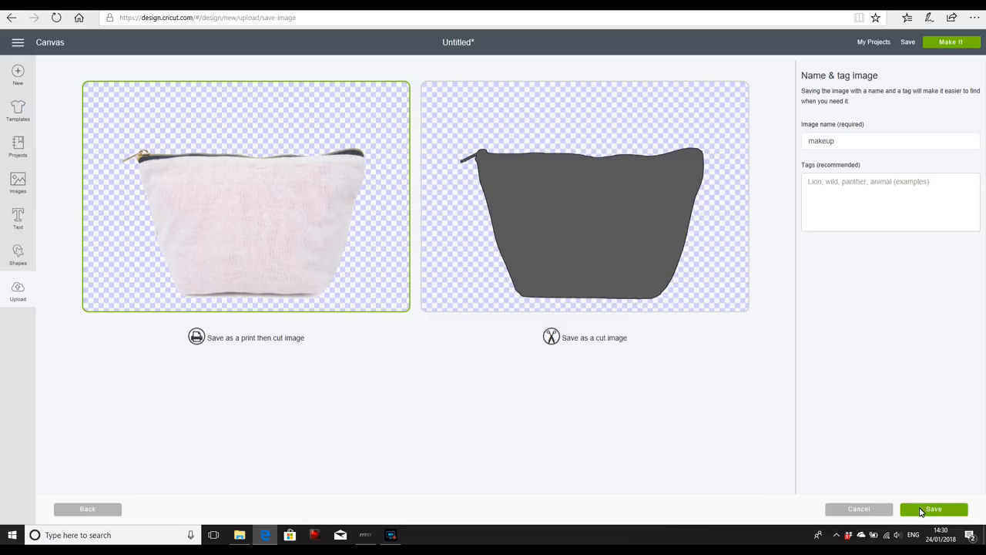
{"action": "left_click", "coordinate": [940, 509]}
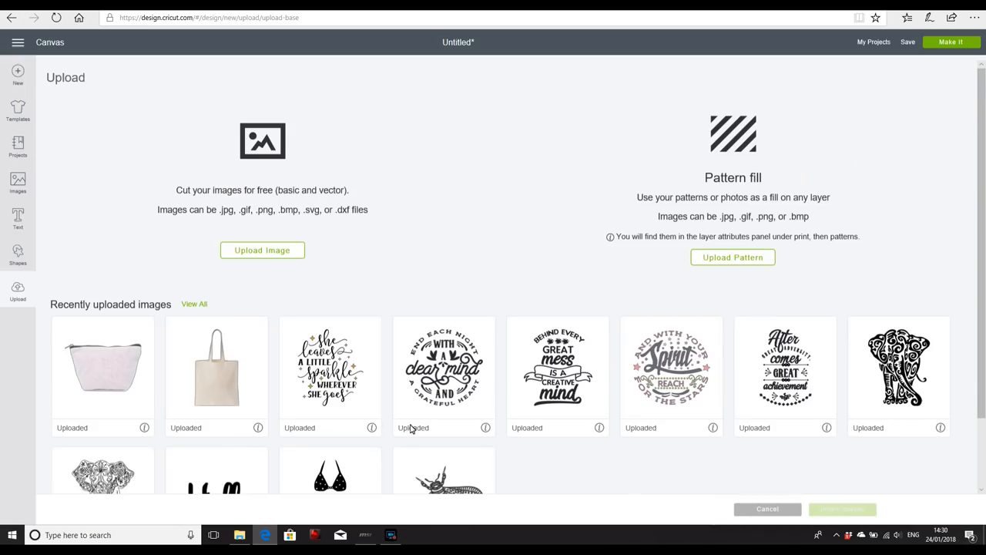
{"action": "left_click", "coordinate": [102, 372]}
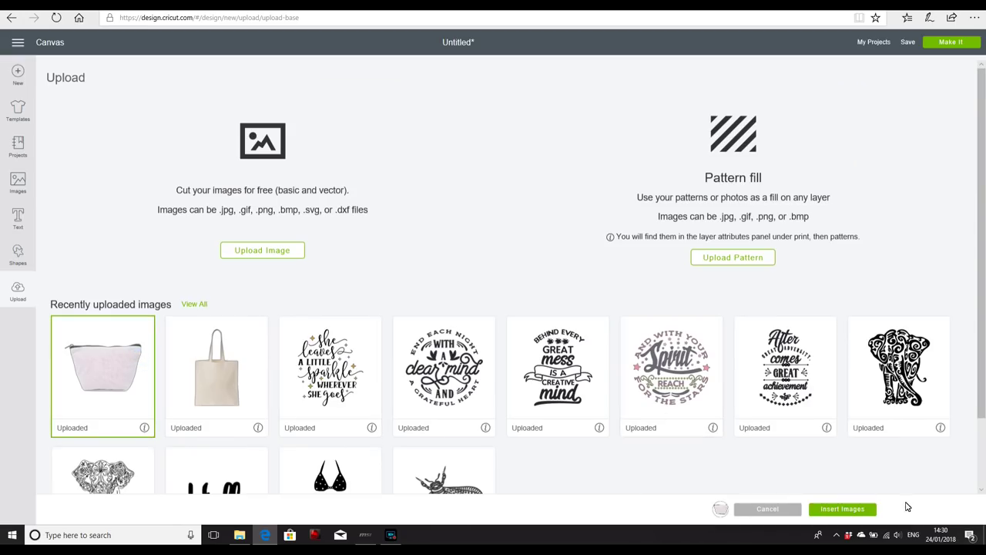
{"action": "left_click", "coordinate": [842, 508]}
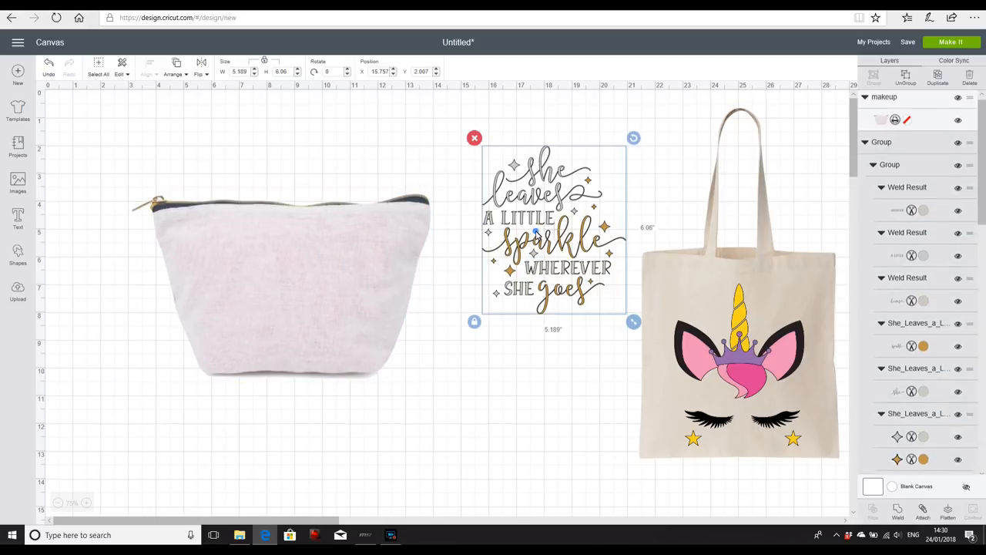
- Drag the sparkle quote onto the bag's front, shrink it to fit, and select a star layer
{"action": "scroll", "scroll_direction": "down", "scroll_amount": 3}
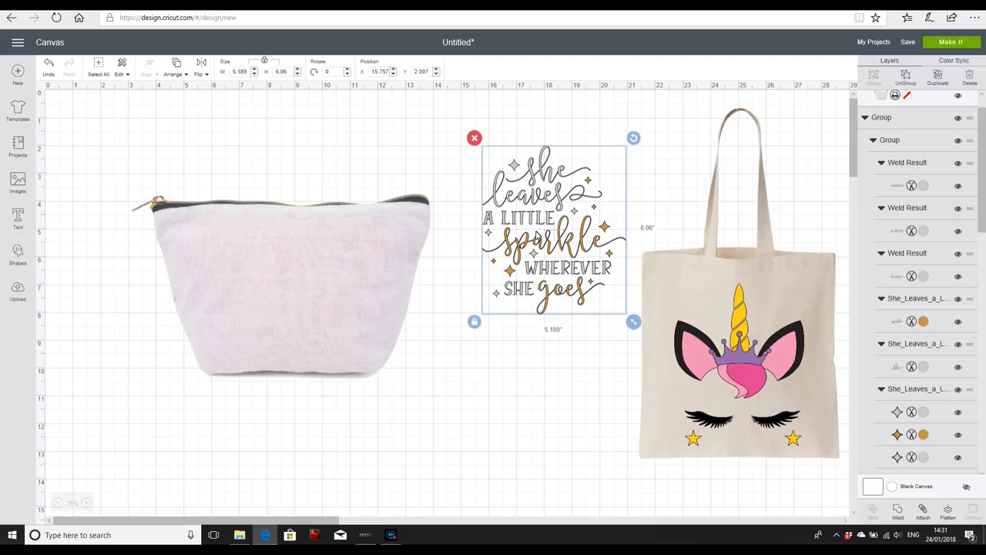
{"action": "left_click_drag", "start_coordinate": [553, 229], "coordinate": [392, 262]}
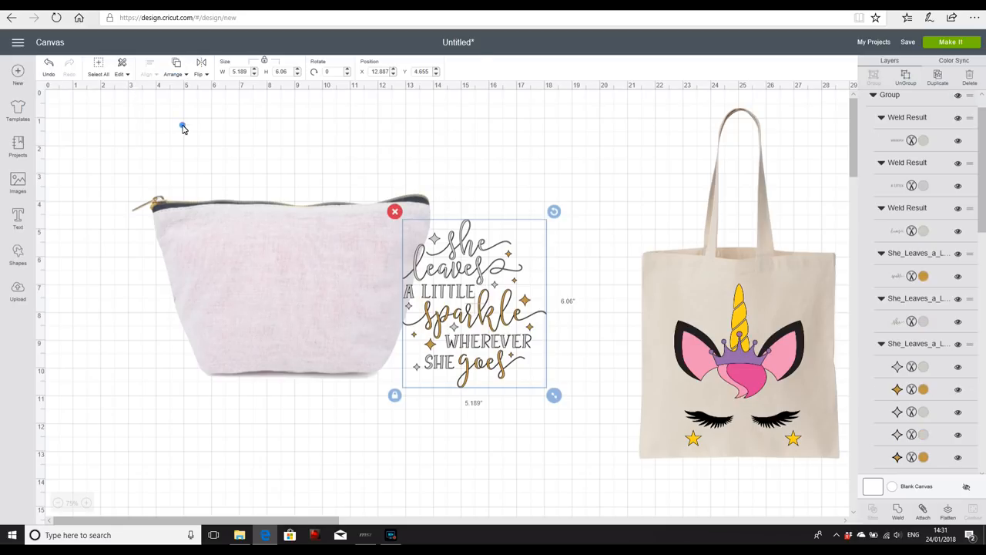
{"action": "left_click_drag", "start_coordinate": [474, 304], "coordinate": [304, 281]}
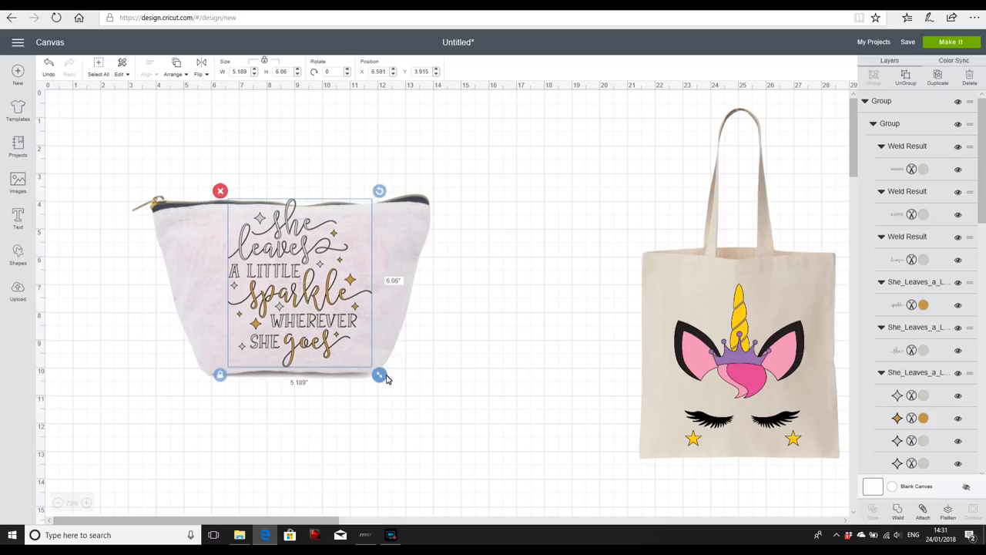
{"action": "left_click_drag", "start_coordinate": [379, 376], "coordinate": [371, 379]}
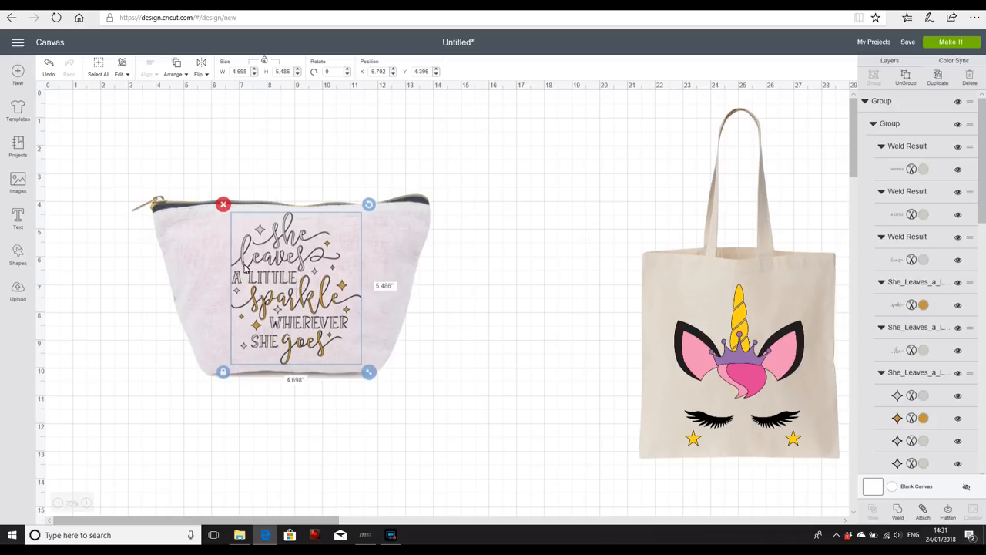
{"action": "mouse_move", "coordinate": [521, 372]}
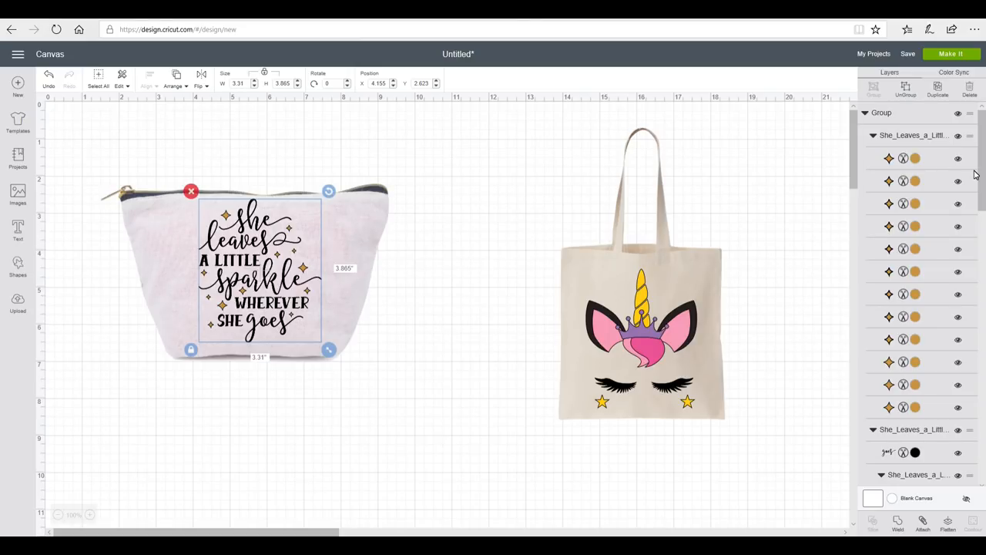
{"action": "left_click", "coordinate": [920, 158]}
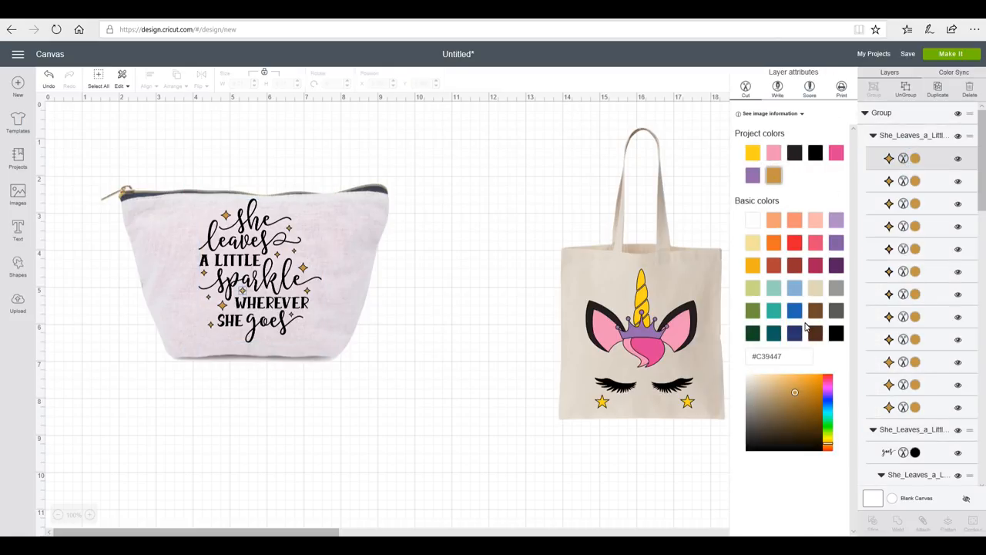
{"action": "mouse_move", "coordinate": [809, 401]}
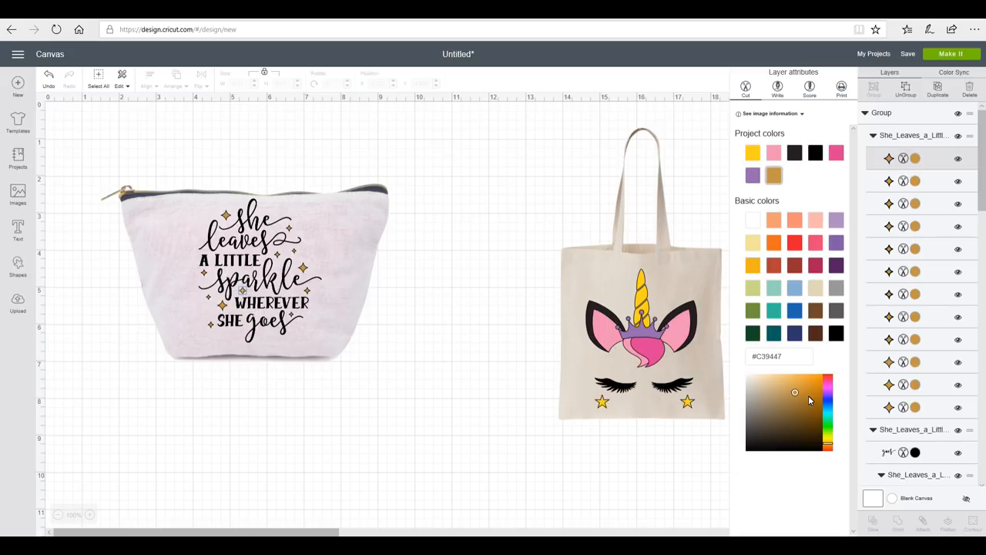
{"action": "mouse_move", "coordinate": [403, 444]}
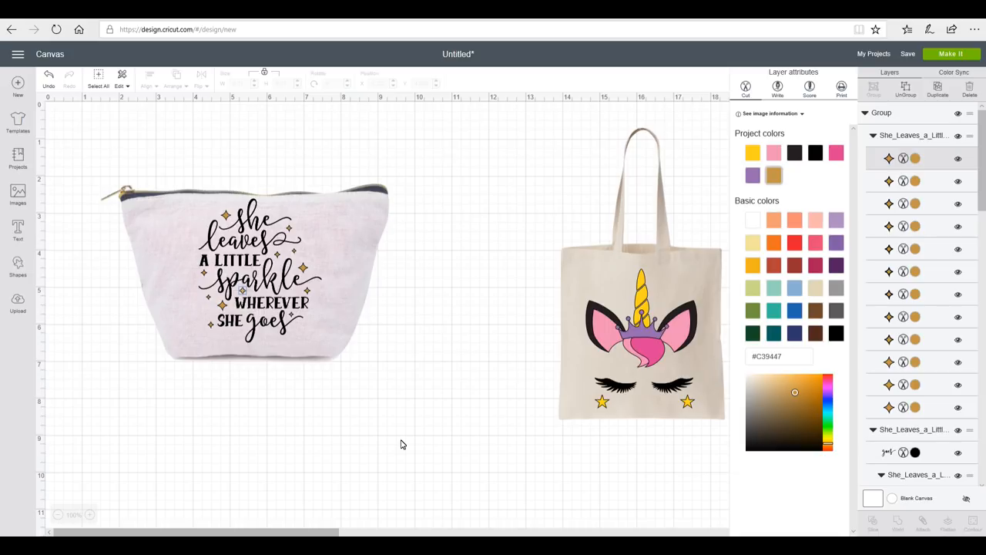
{"action": "mouse_move", "coordinate": [16, 301]}
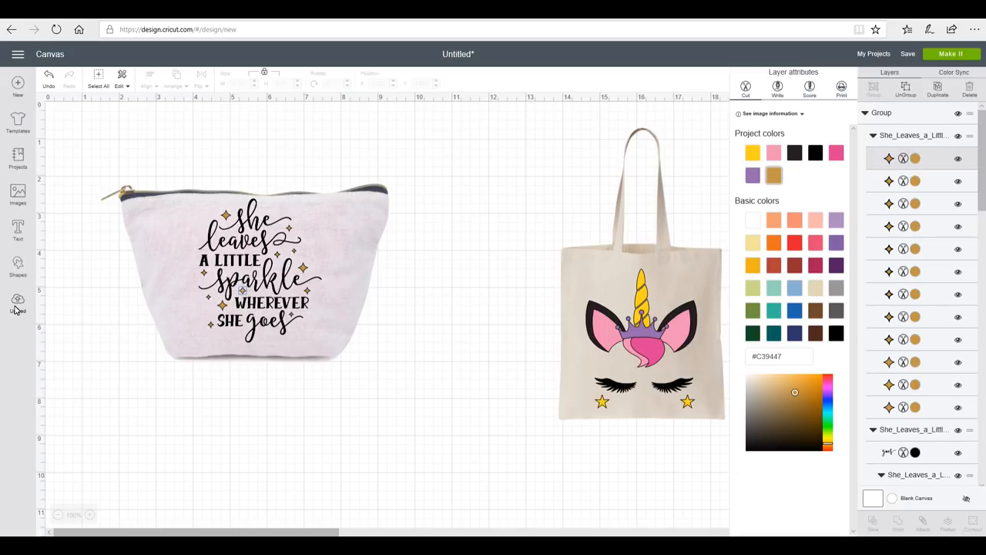
- Return to the Upload page from the left-hand panel
{"action": "left_click", "coordinate": [17, 299]}
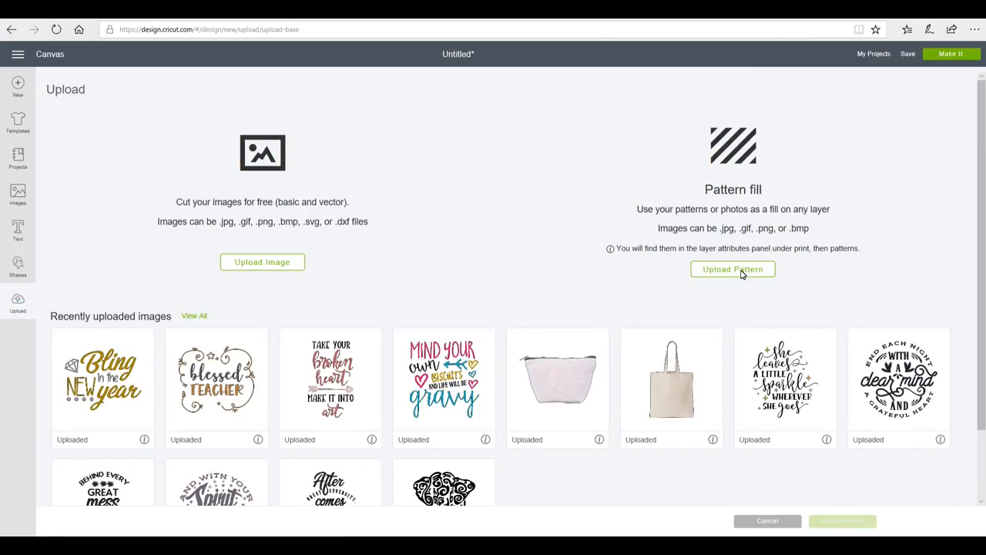
- Upload the rainbow glitter image as a pattern, keeping its default name
{"action": "left_click", "coordinate": [733, 269]}
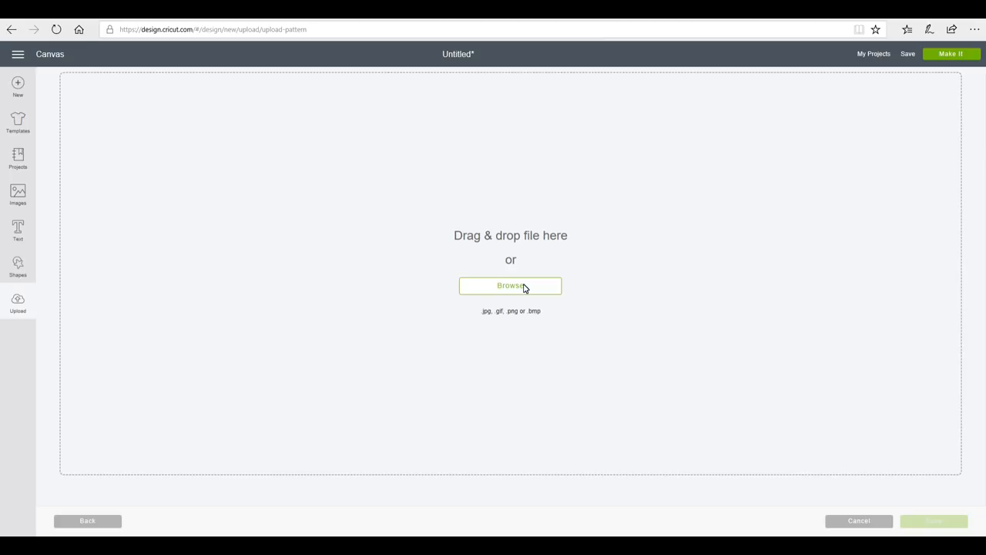
{"action": "left_click", "coordinate": [510, 286]}
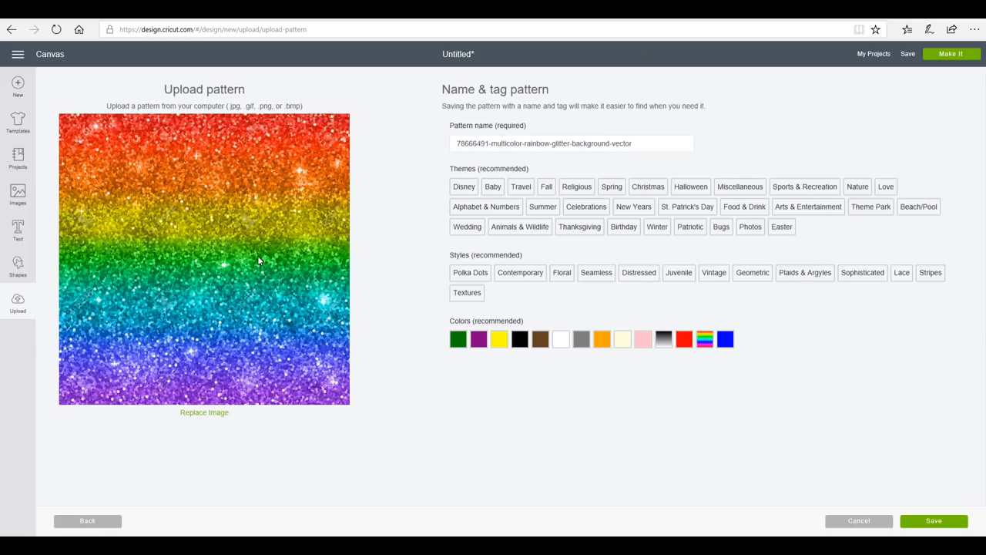
{"action": "mouse_move", "coordinate": [233, 286]}
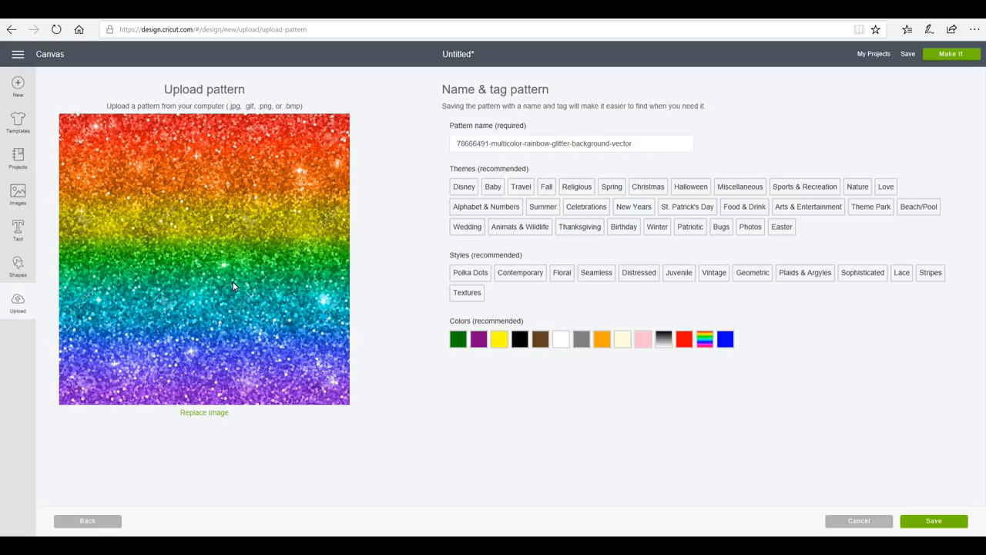
{"action": "mouse_move", "coordinate": [575, 155]}
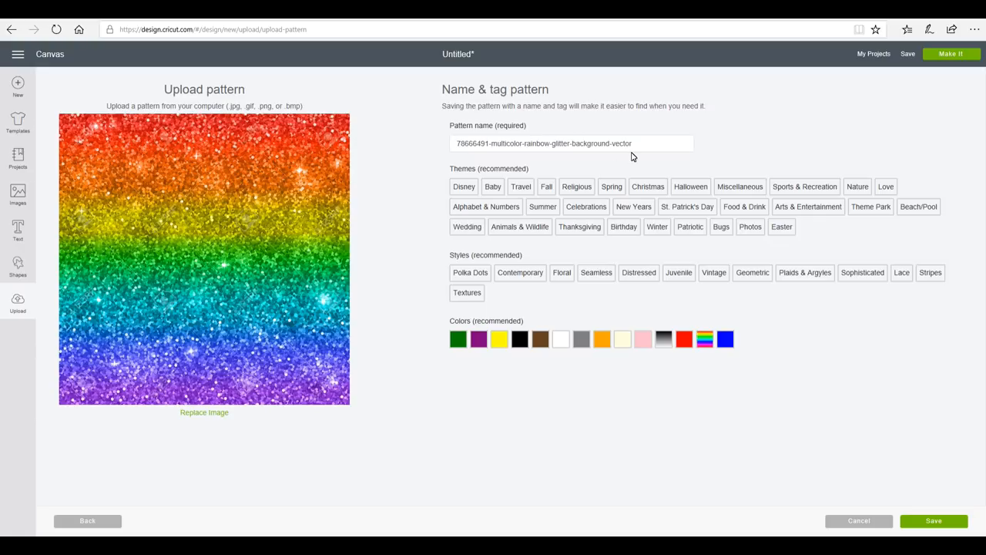
{"action": "mouse_move", "coordinate": [928, 467]}
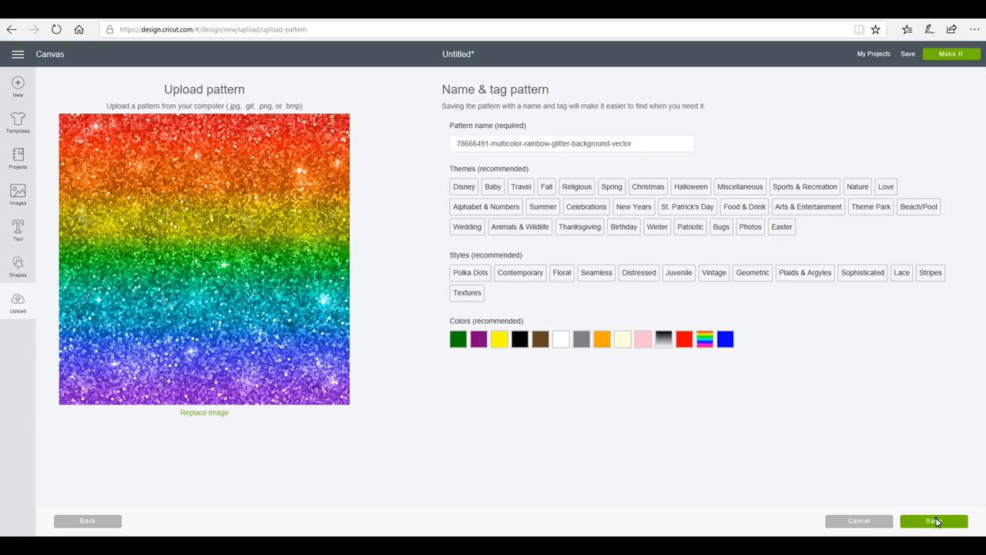
{"action": "left_click", "coordinate": [936, 521]}
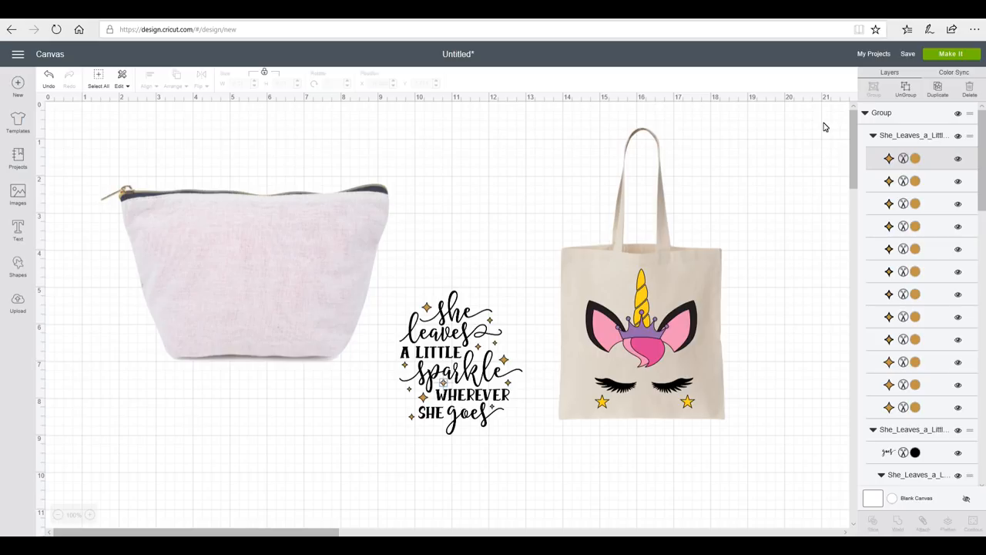
- Weld the selected quote group into one black layer and show its colour options
{"action": "left_click", "coordinate": [456, 370]}
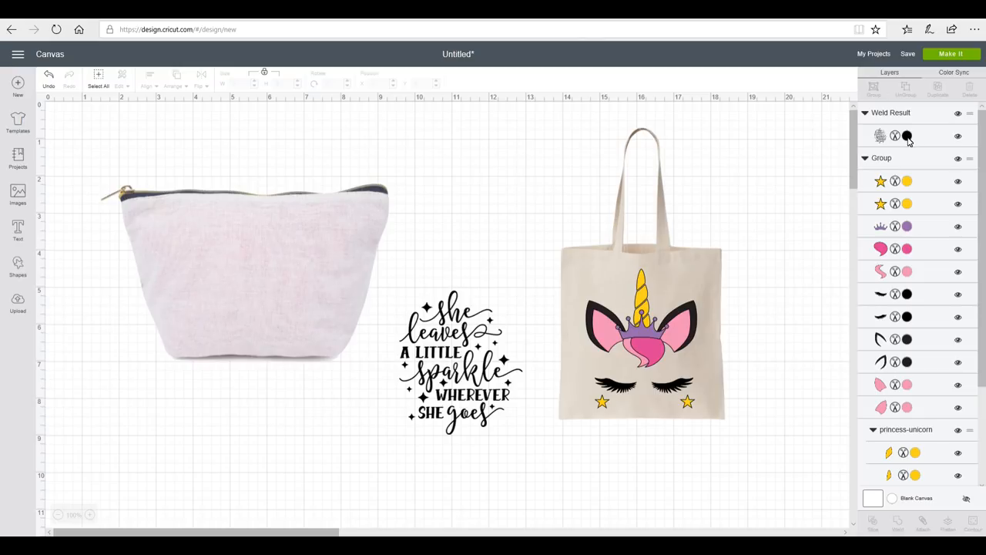
{"action": "left_click", "coordinate": [907, 135]}
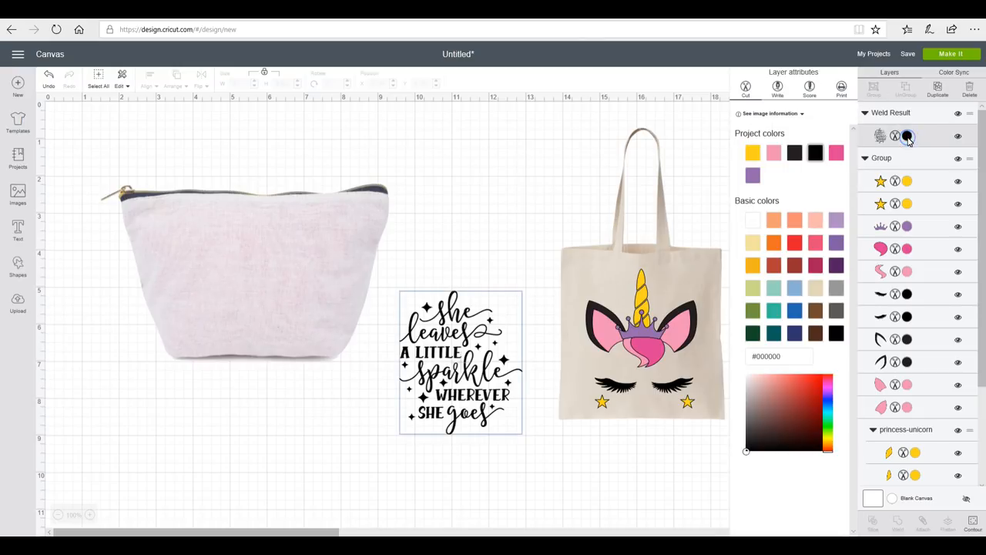
- Switch the welded quote to a Print layer and browse Patterns for the rainbow glitter fill
{"action": "left_click", "coordinate": [837, 86]}
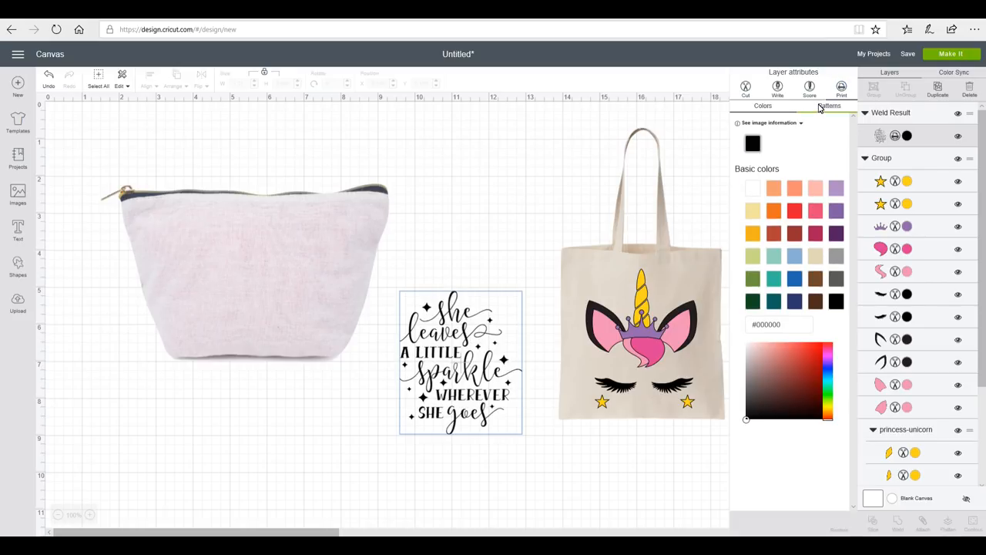
{"action": "left_click", "coordinate": [827, 105]}
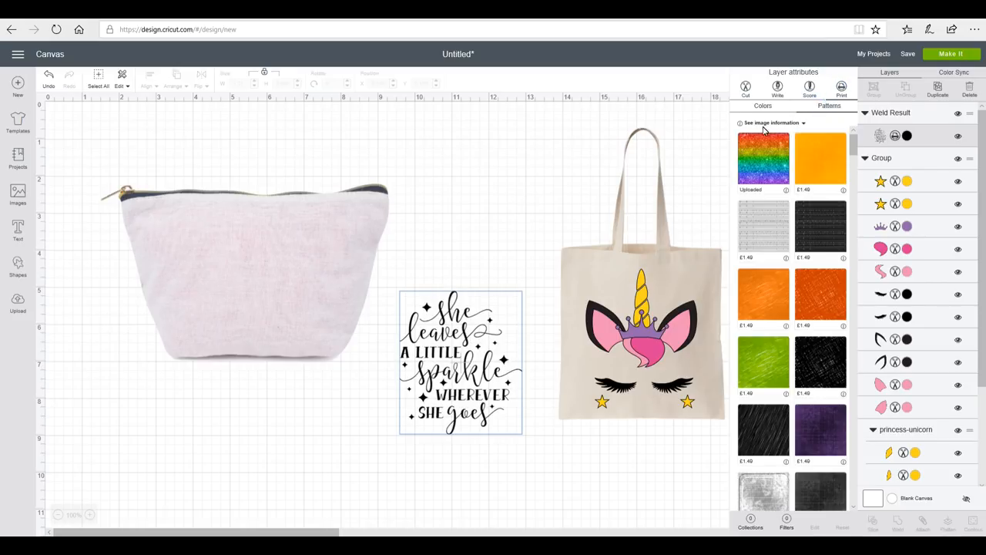
{"action": "mouse_move", "coordinate": [763, 162]}
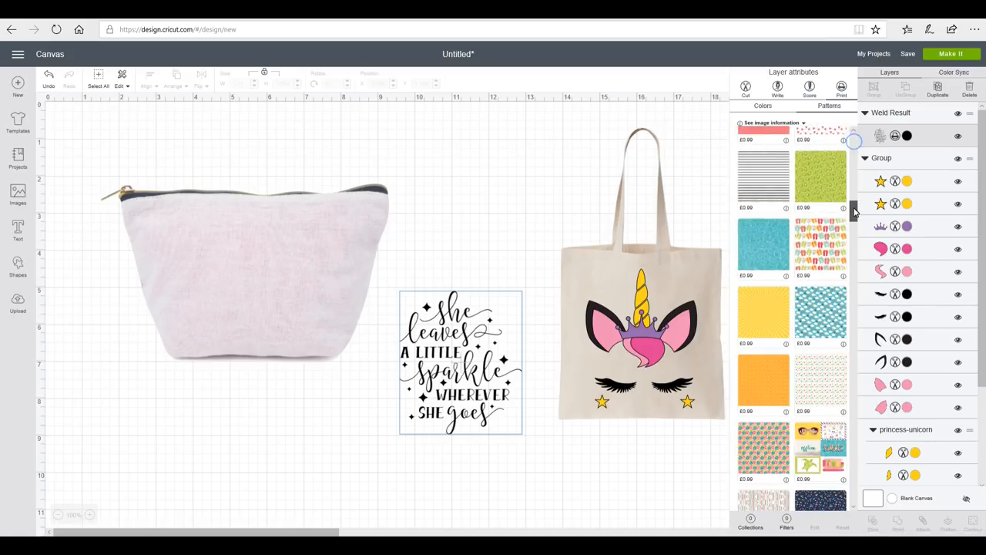
{"action": "scroll", "scroll_direction": "down", "scroll_amount": 3}
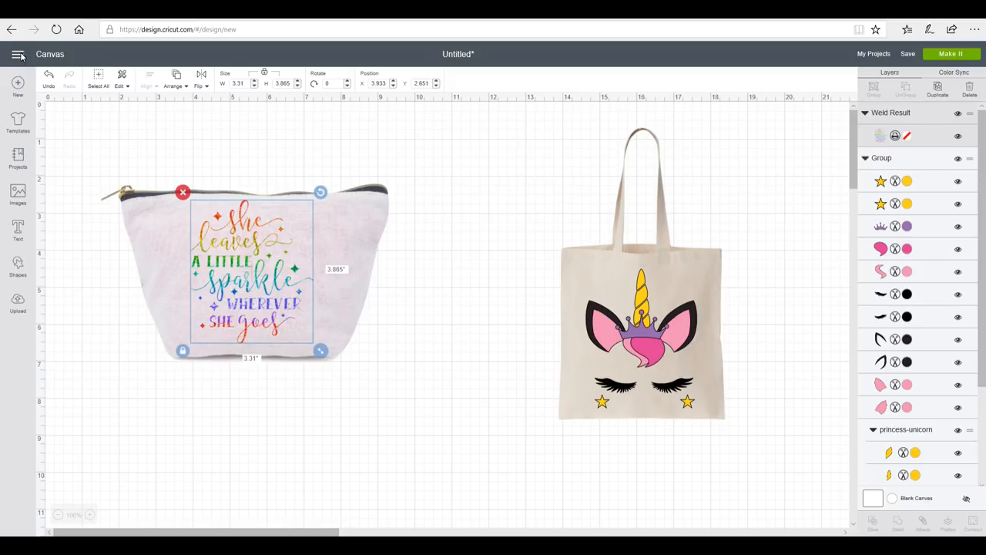
- Set the canvas to No Grid in Settings, then deselect everything on the canvas
{"action": "left_click", "coordinate": [16, 54]}
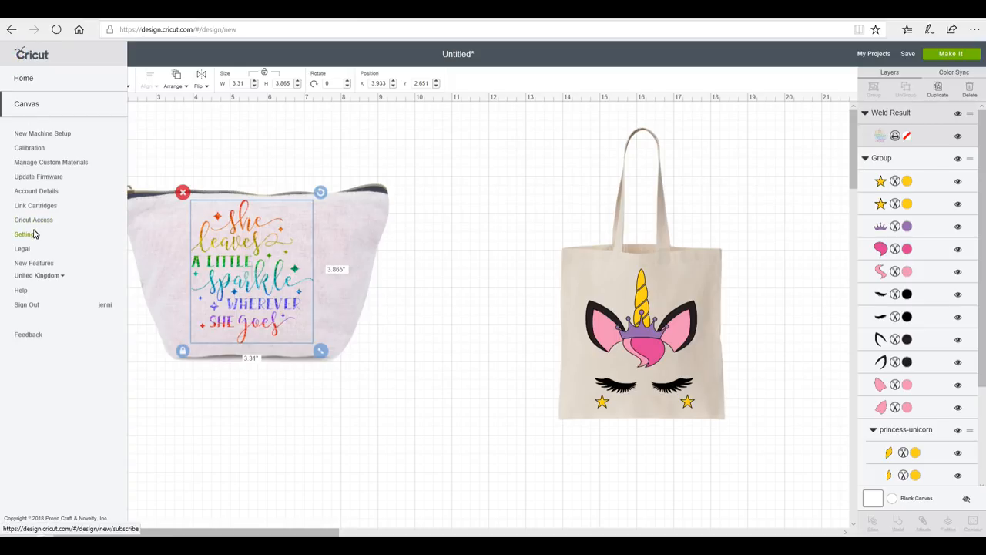
{"action": "left_click", "coordinate": [24, 234]}
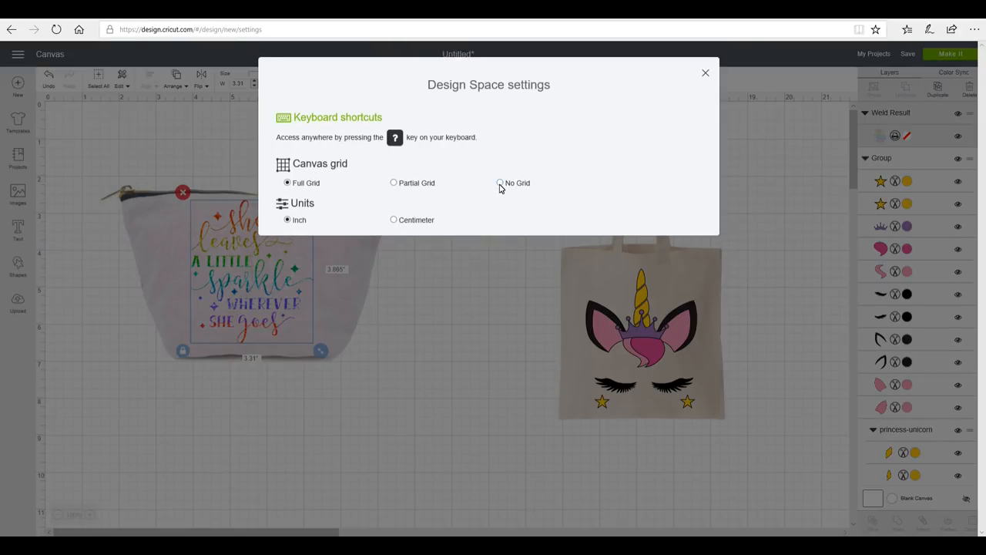
{"action": "left_click", "coordinate": [499, 184]}
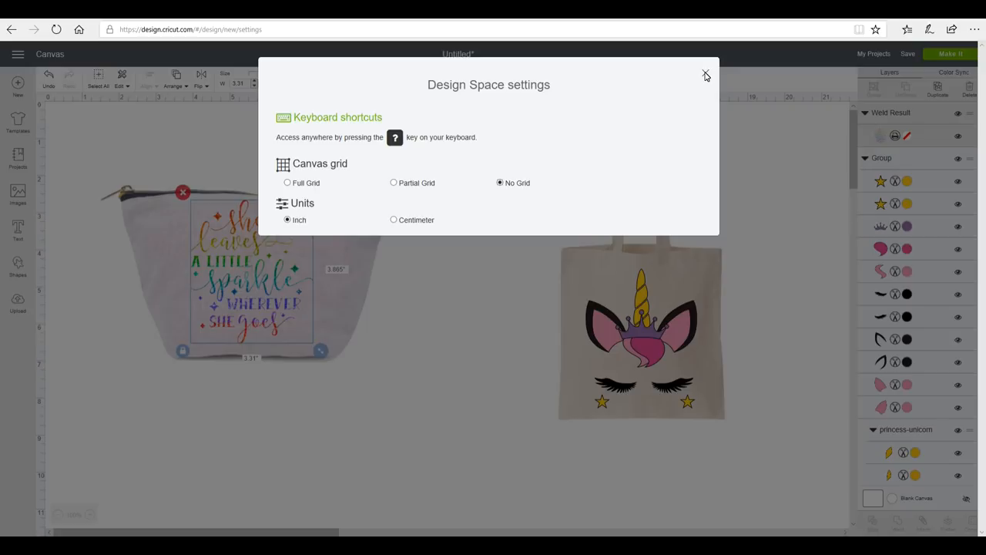
{"action": "left_click", "coordinate": [706, 74]}
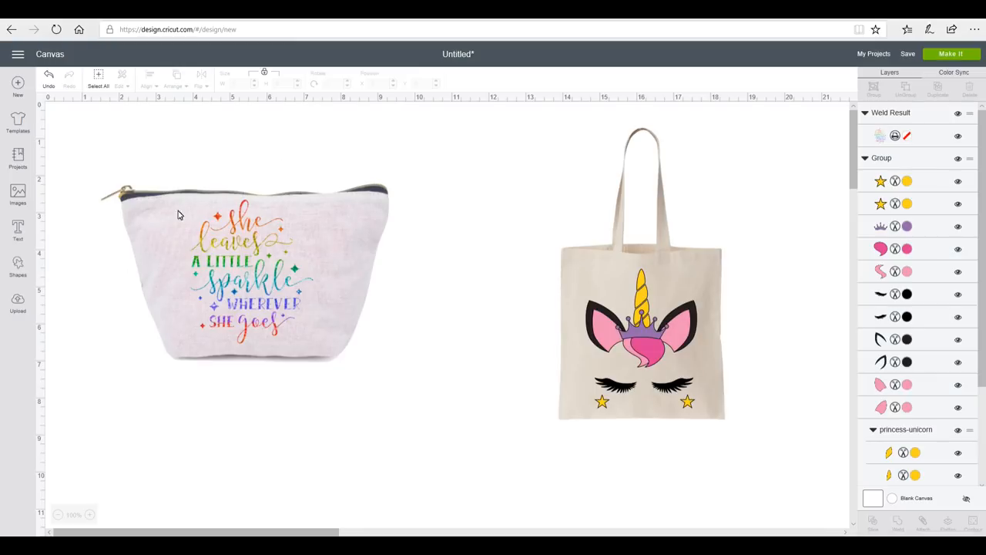
{"action": "left_click", "coordinate": [250, 274]}
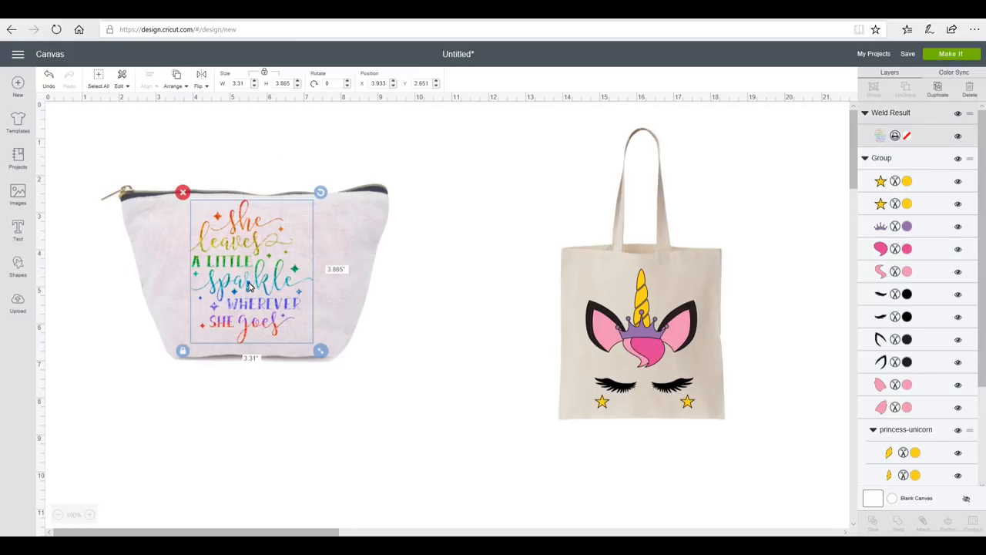
{"action": "left_click", "coordinate": [491, 235]}
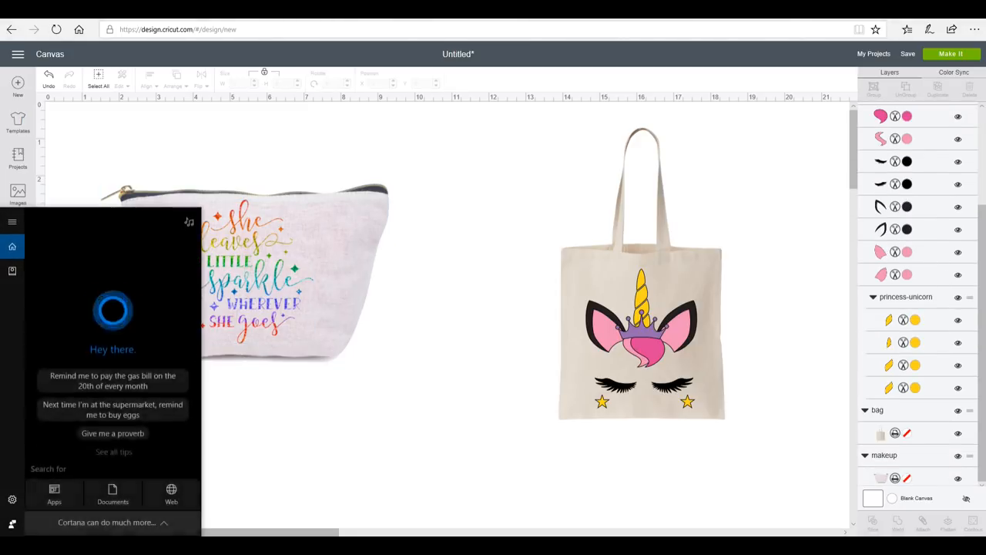
- Launch Snipping Tool from a Start search for 'sni' and capture the decorated makeup bag
{"action": "type", "text": "sni"}
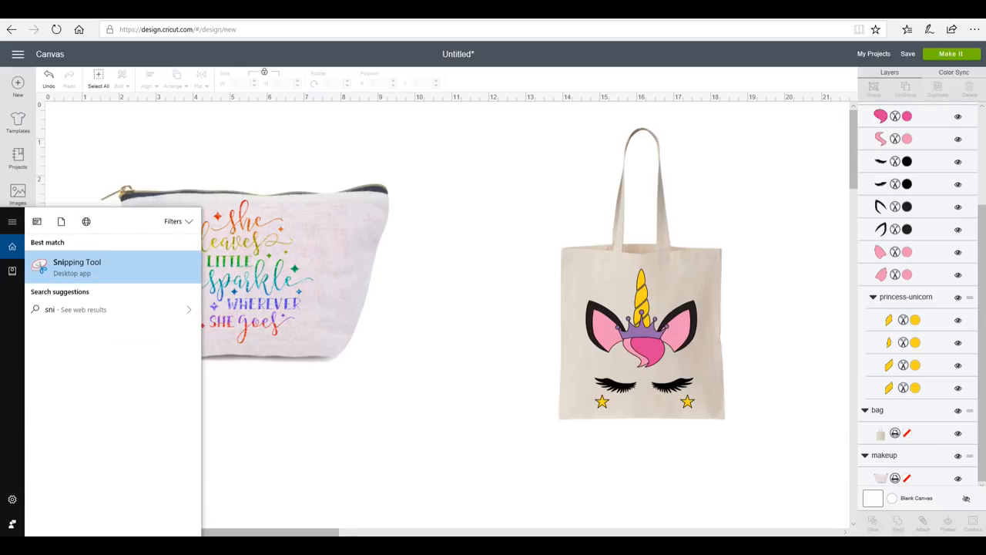
{"action": "left_click", "coordinate": [76, 266]}
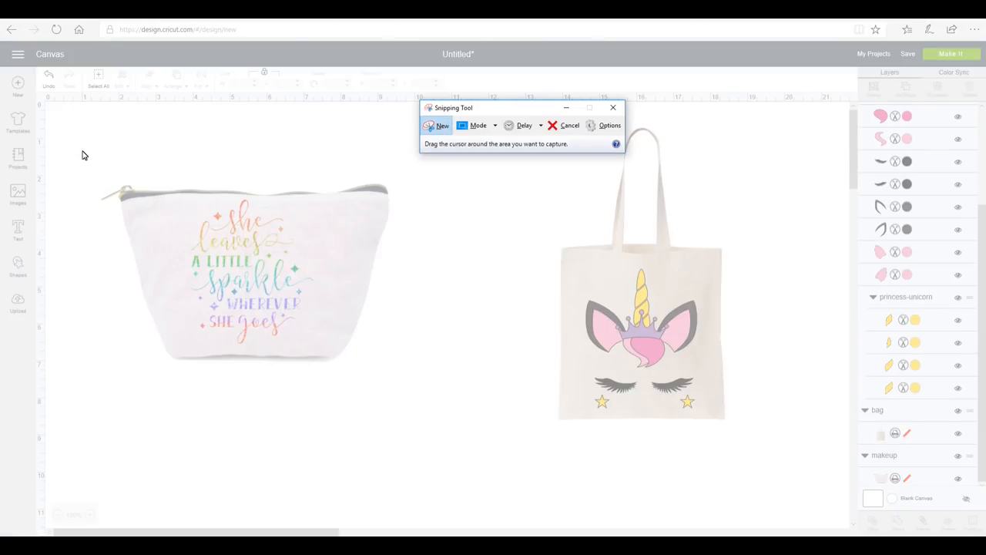
{"action": "left_click_drag", "start_coordinate": [82, 152], "coordinate": [434, 383]}
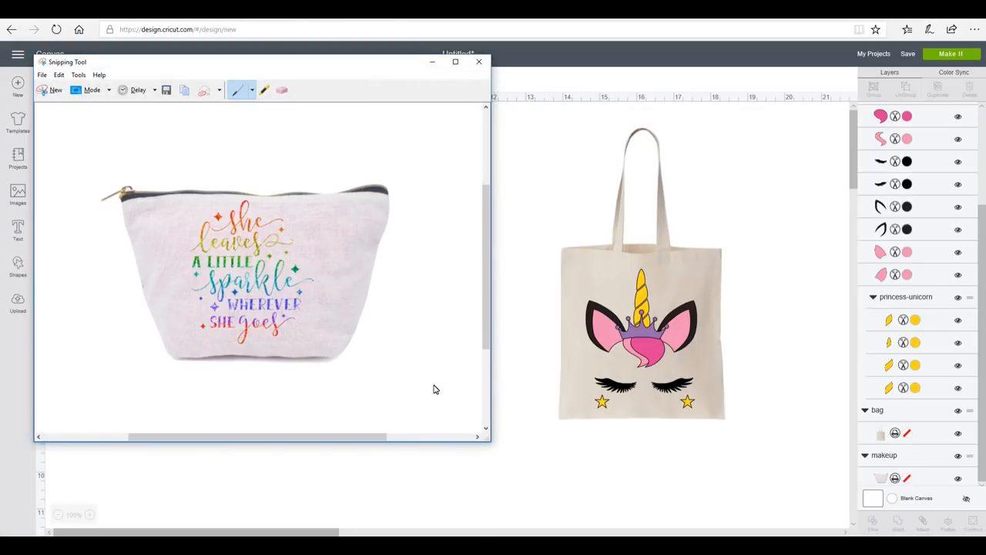
- Save the capture as the JPEG 'bag1' in Pictures
{"action": "left_click", "coordinate": [166, 90]}
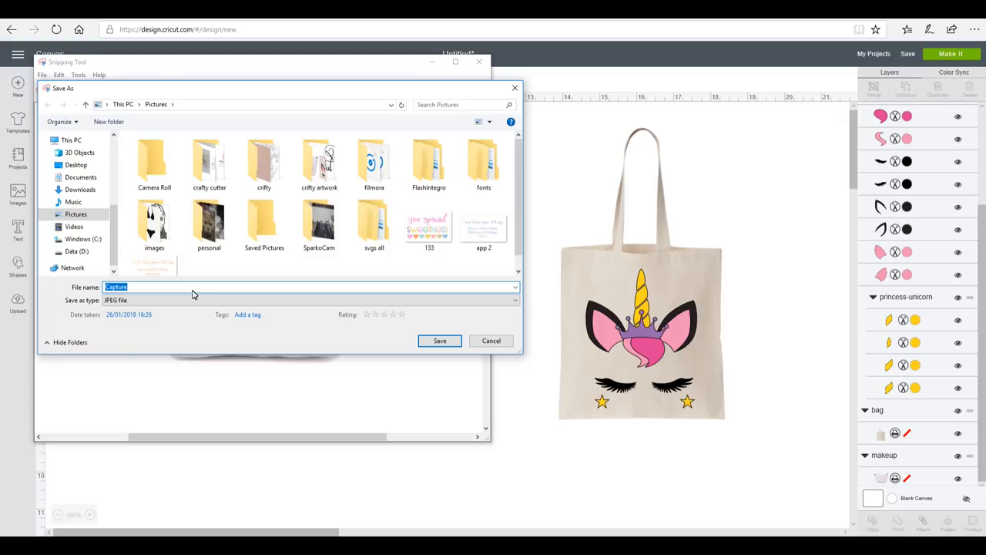
{"action": "type", "text": "bag1"}
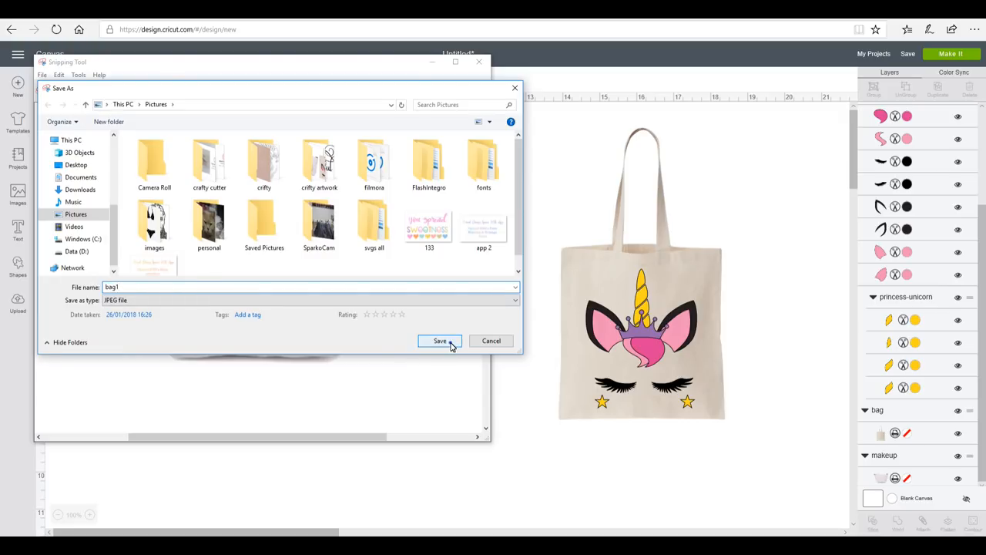
{"action": "left_click", "coordinate": [439, 340]}
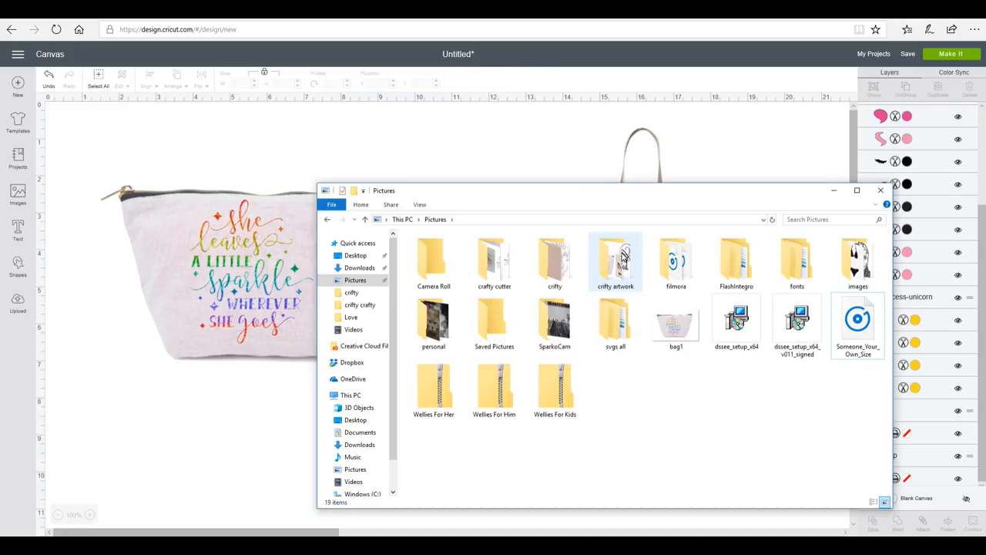
- Open the saved bag1 mockup in Photos to review it, then close the viewer
{"action": "double_click", "coordinate": [615, 259]}
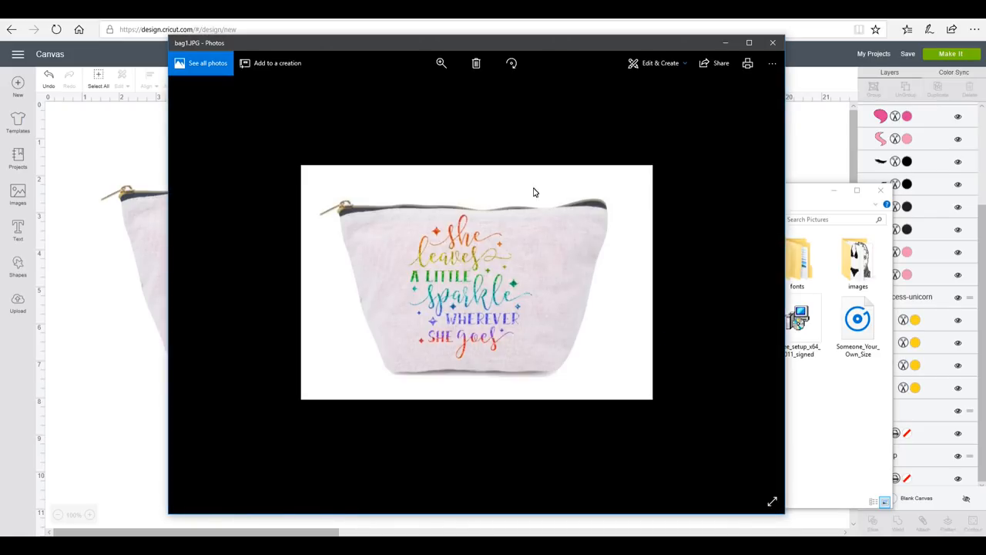
{"action": "mouse_move", "coordinate": [531, 360]}
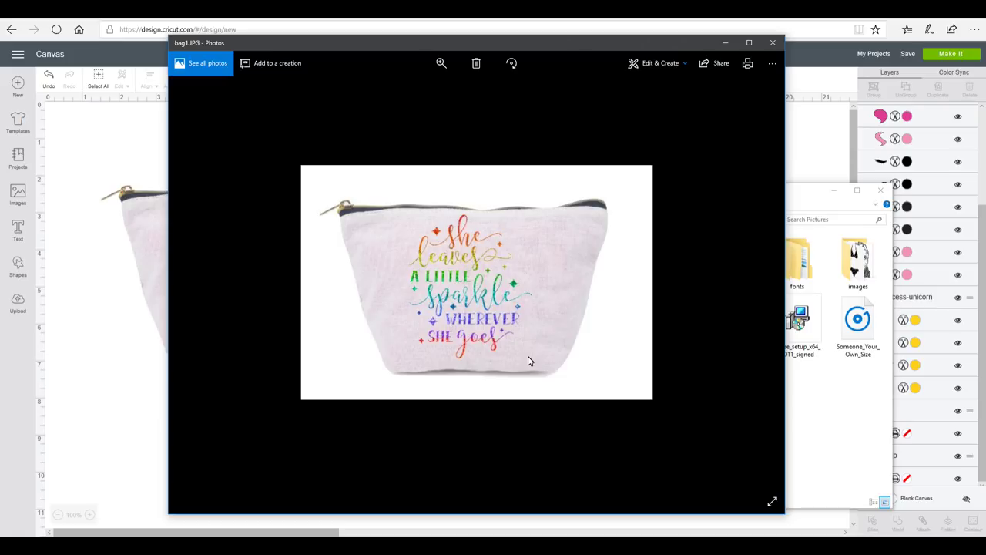
{"action": "left_click", "coordinate": [773, 42]}
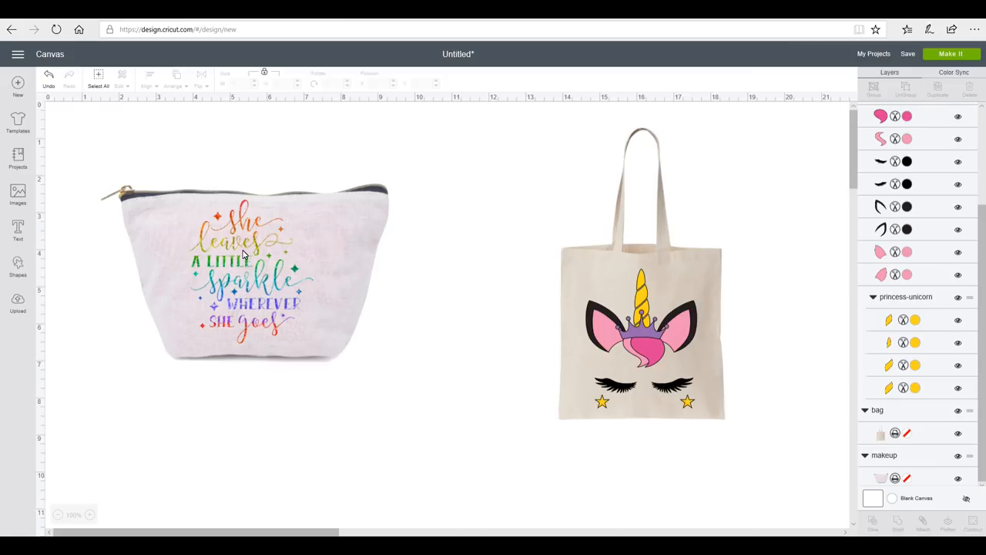
{"action": "mouse_move", "coordinate": [18, 54]}
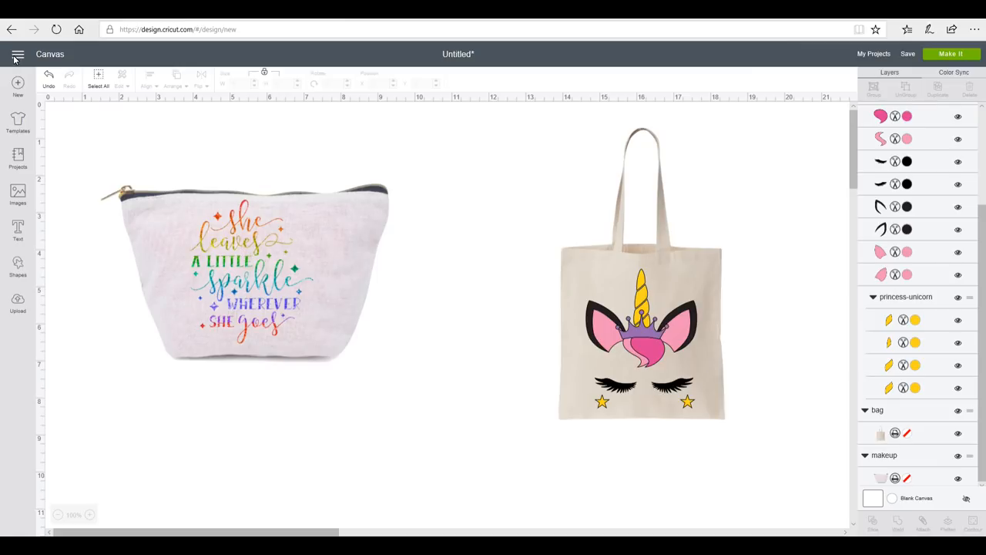
- Set the canvas grid to Full Grid in Design Space settings
{"action": "left_click", "coordinate": [18, 54]}
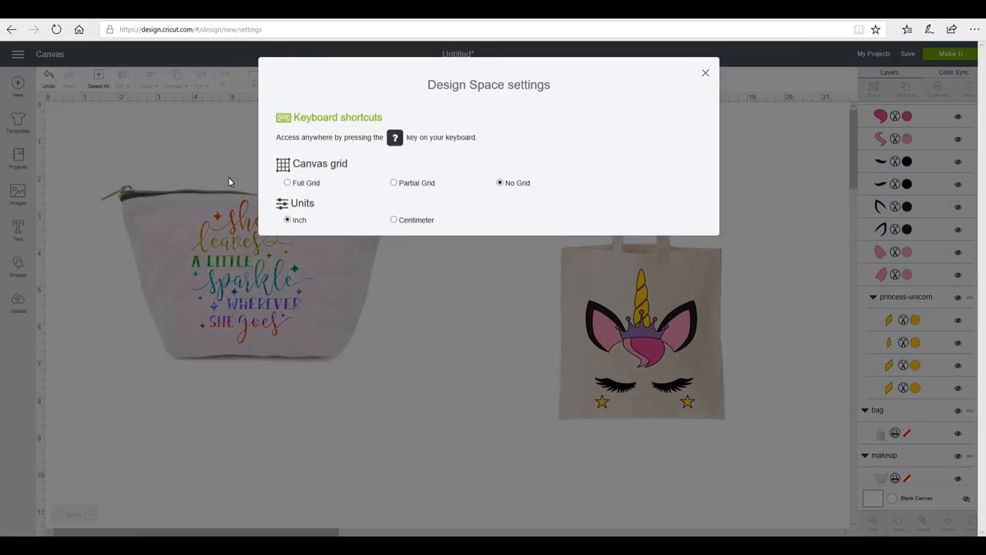
{"action": "left_click", "coordinate": [287, 183]}
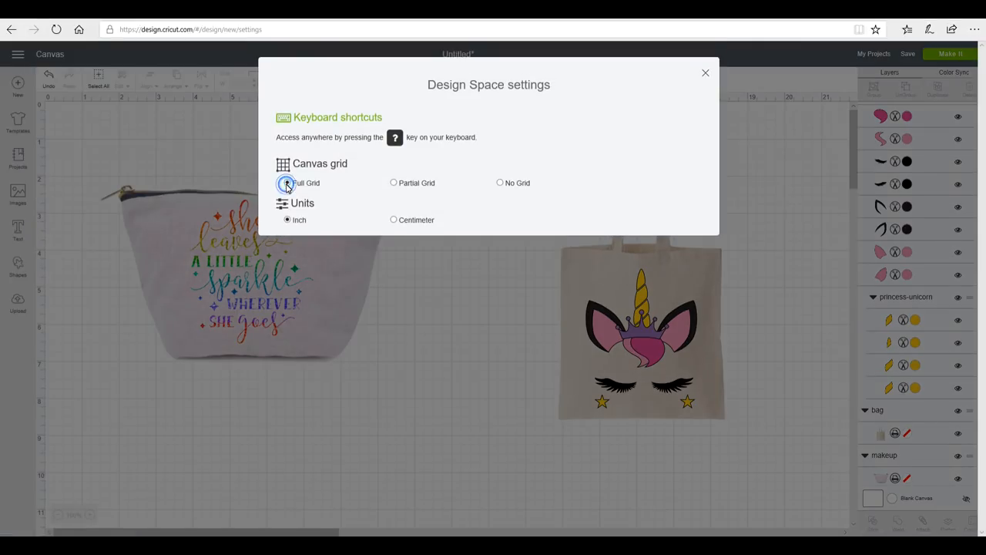
{"action": "left_click", "coordinate": [705, 73]}
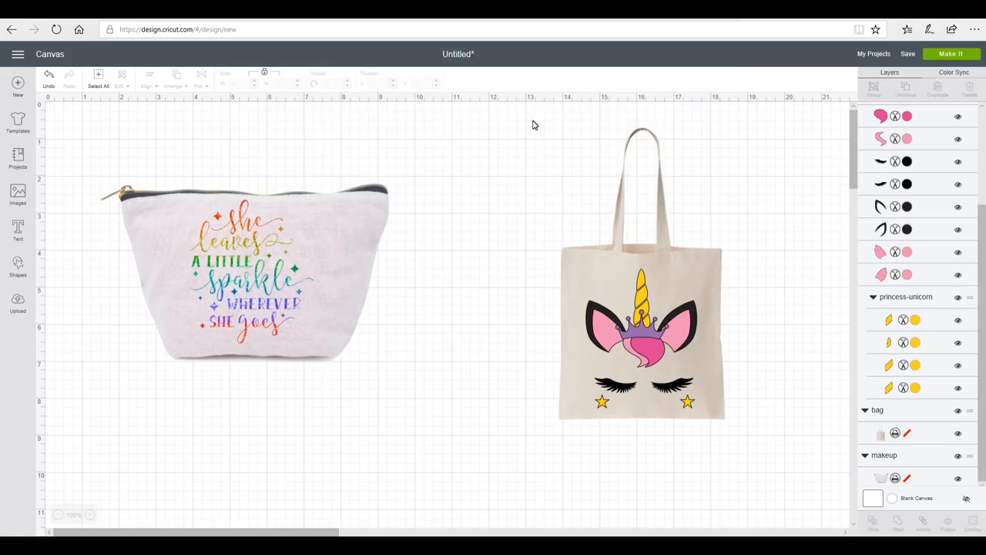